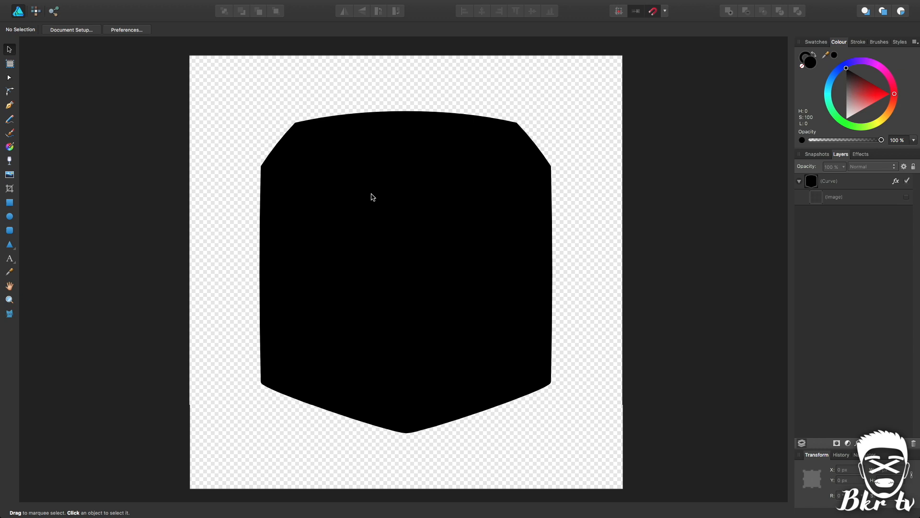
pyautogui.moveTo(314, 262)
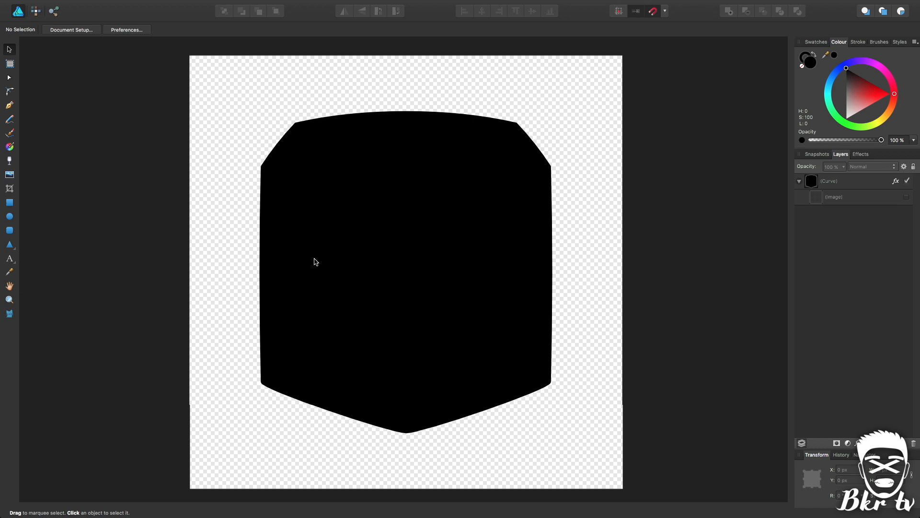
pyautogui.moveTo(314, 239)
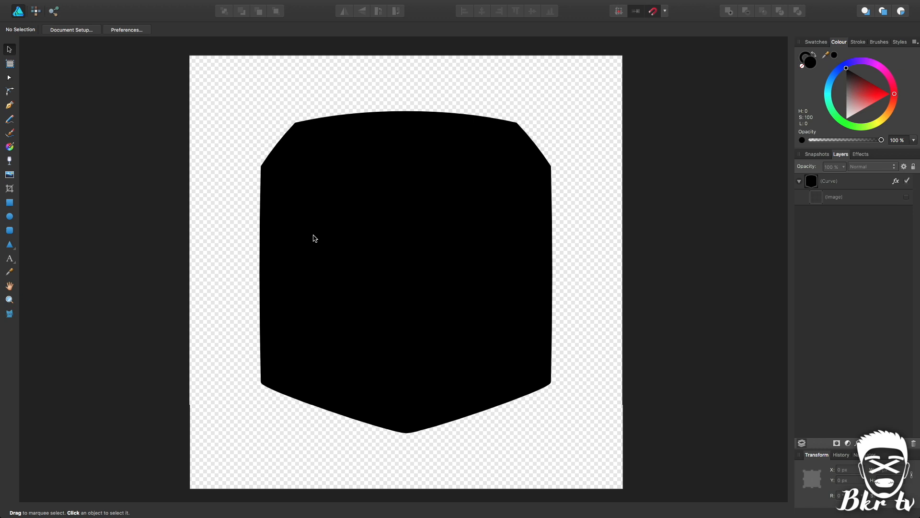
pyautogui.moveTo(513, 264)
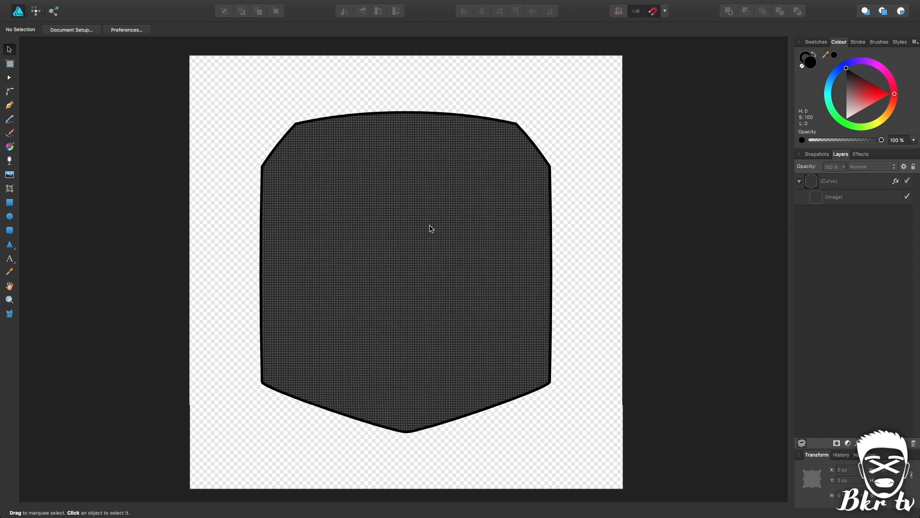
pyautogui.moveTo(462, 246)
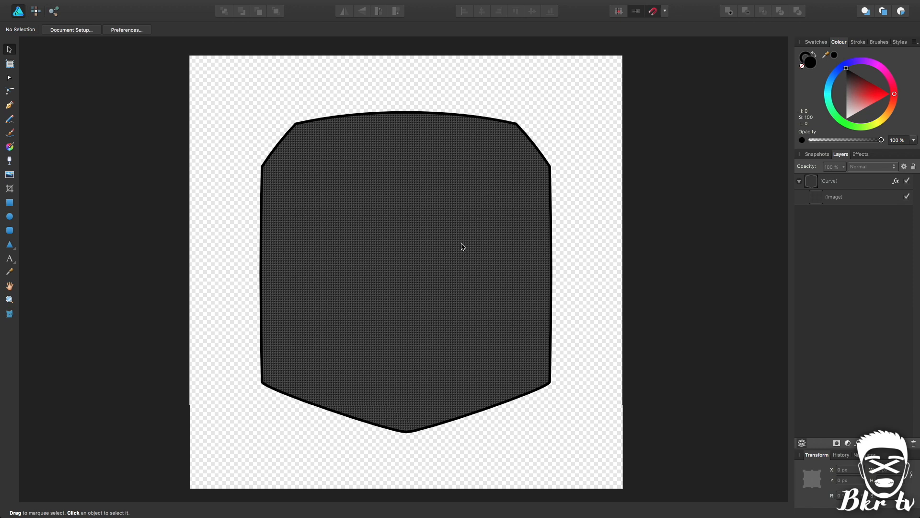
# Fade the texture image behind the plate to about 40% opacity so only a faint pattern remains
pyautogui.click(833, 196)
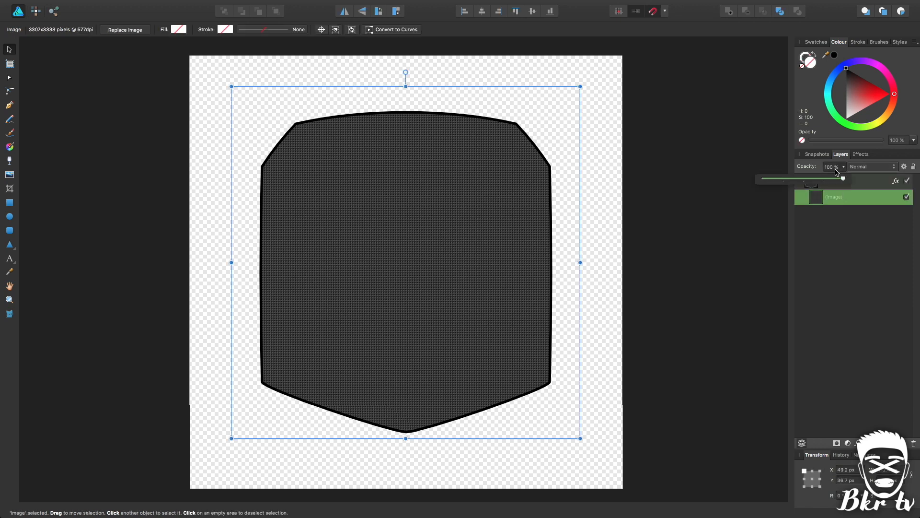
pyautogui.moveTo(843, 178); pyautogui.dragTo(808, 178)
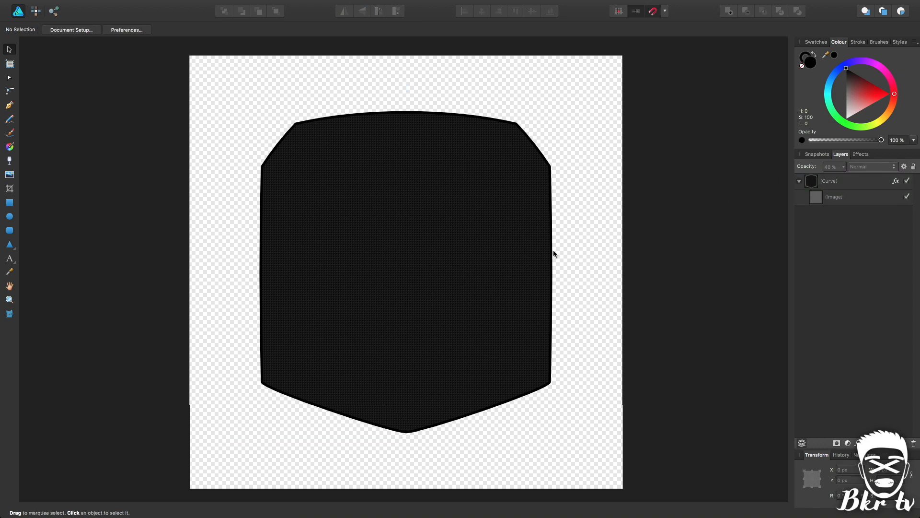
pyautogui.moveTo(332, 255)
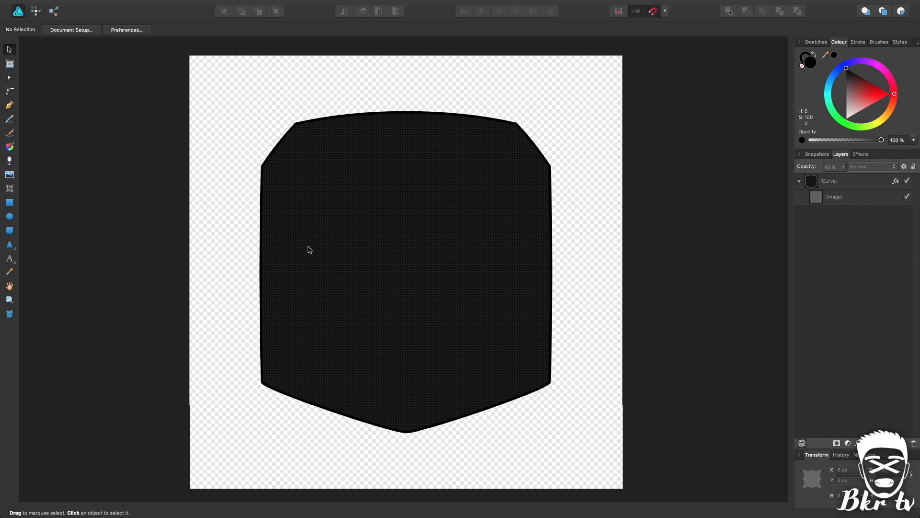
pyautogui.moveTo(286, 221)
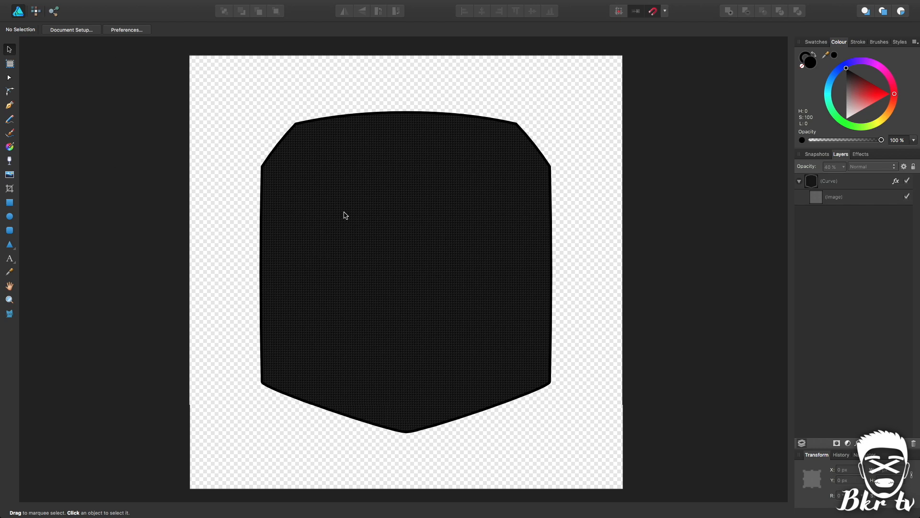
pyautogui.moveTo(99, 258)
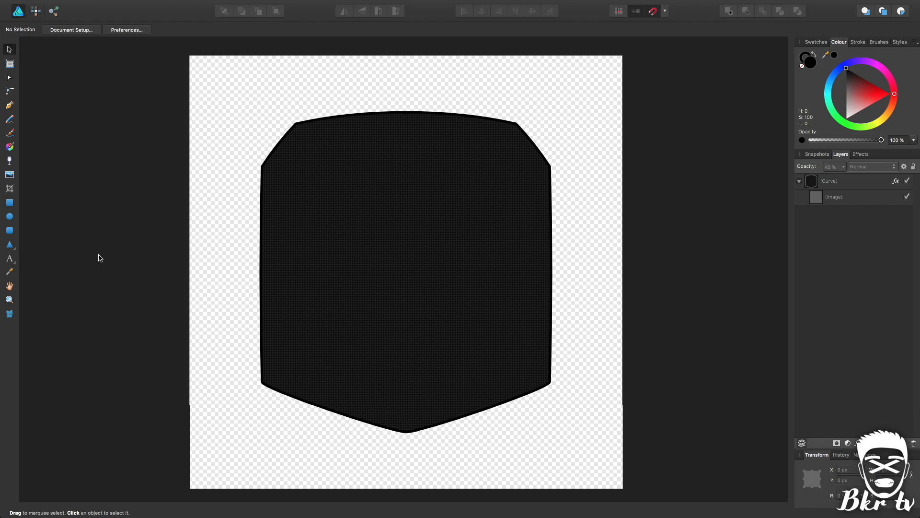
# Add bold CHAMPION art text across the plate and nest it inside the Curve layer
pyautogui.click(10, 259)
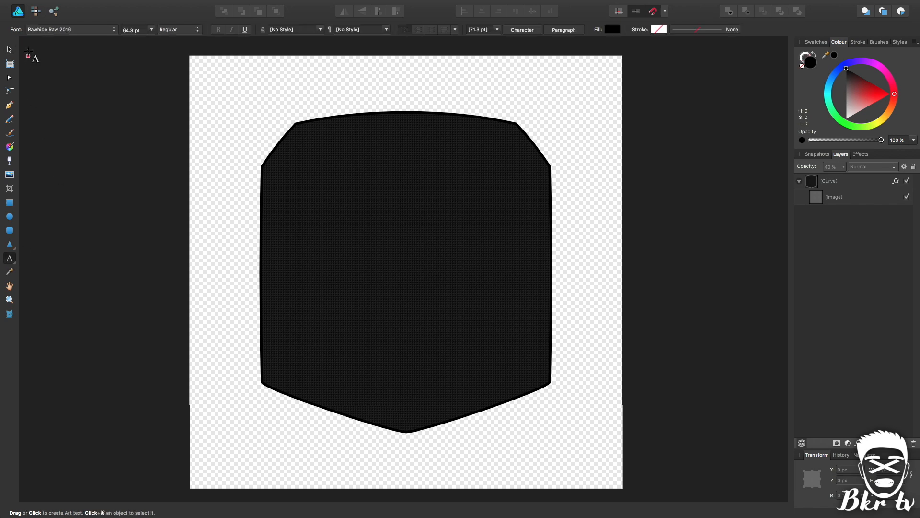
pyautogui.moveTo(291, 229); pyautogui.dragTo(291, 292)
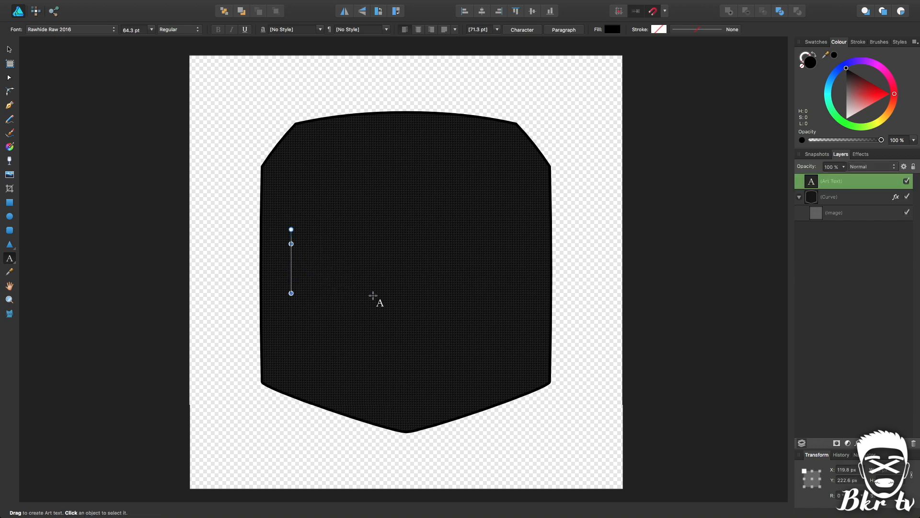
pyautogui.write('CHAM')
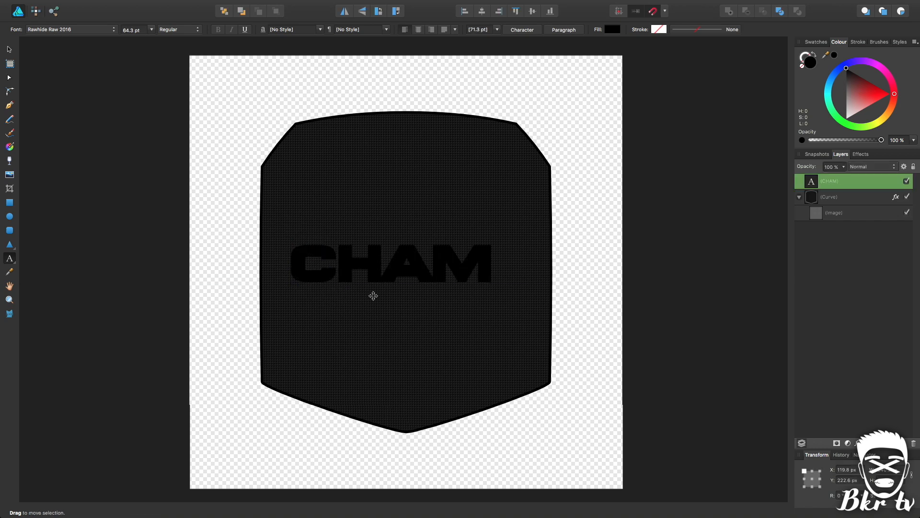
pyautogui.write('PION')
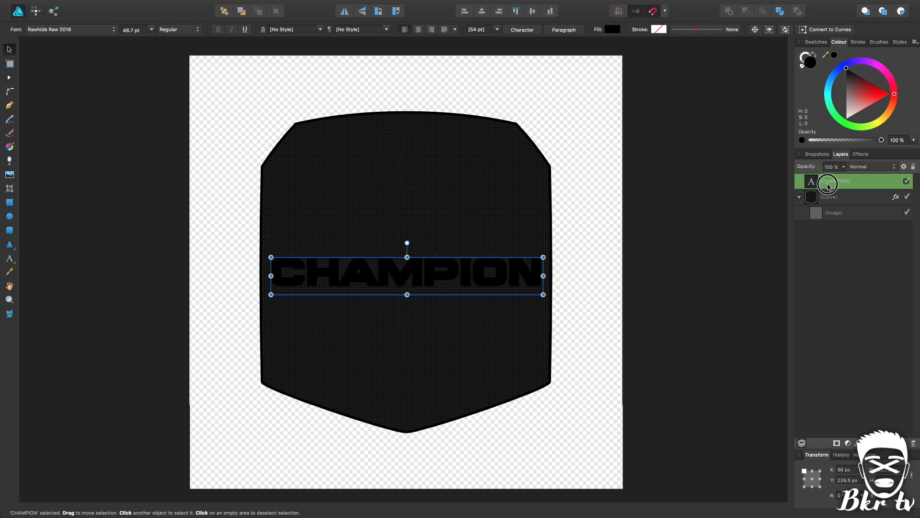
pyautogui.moveTo(839, 181); pyautogui.dragTo(840, 198)
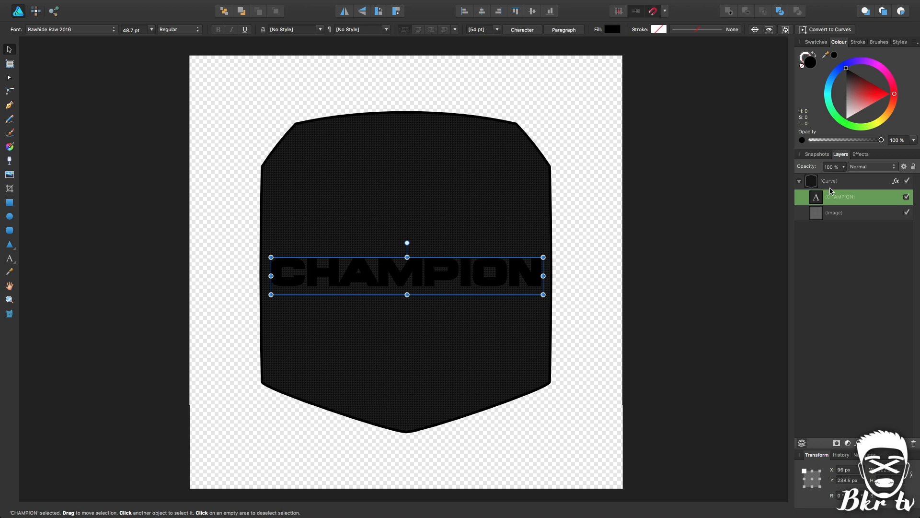
pyautogui.moveTo(858, 171)
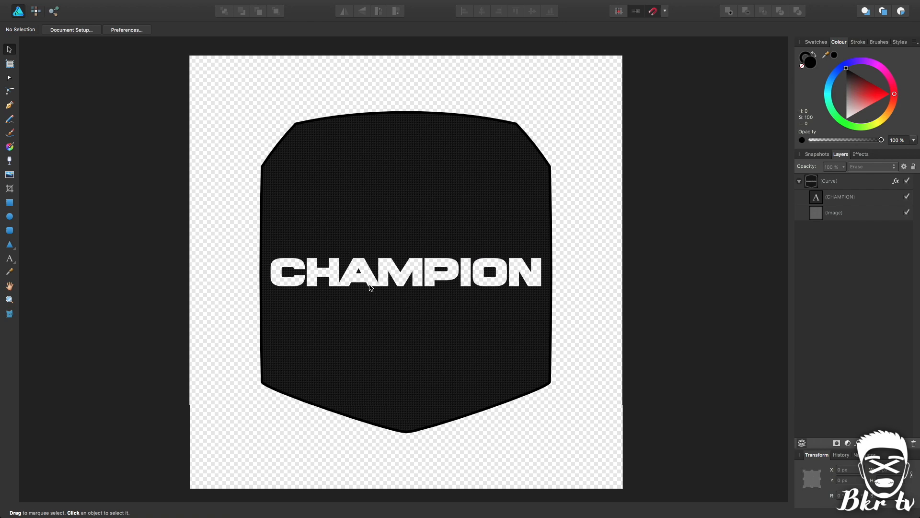
pyautogui.moveTo(409, 287)
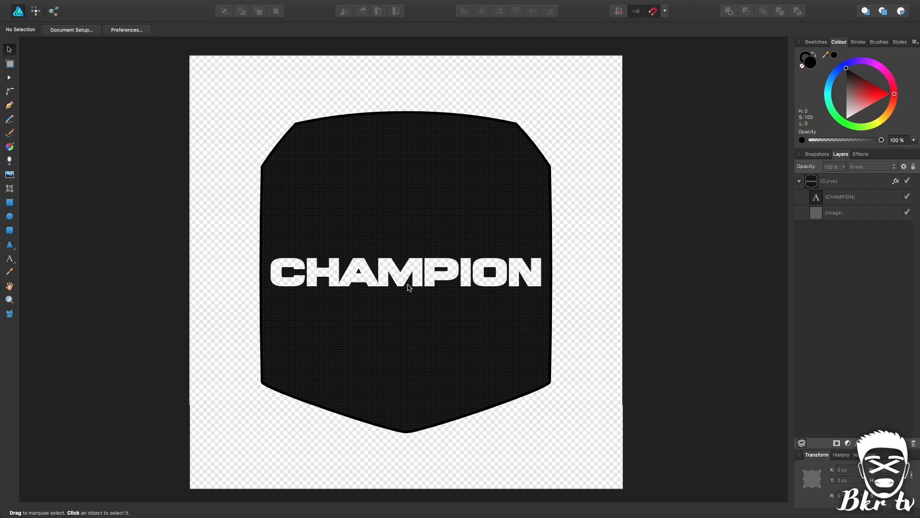
pyautogui.moveTo(12, 103)
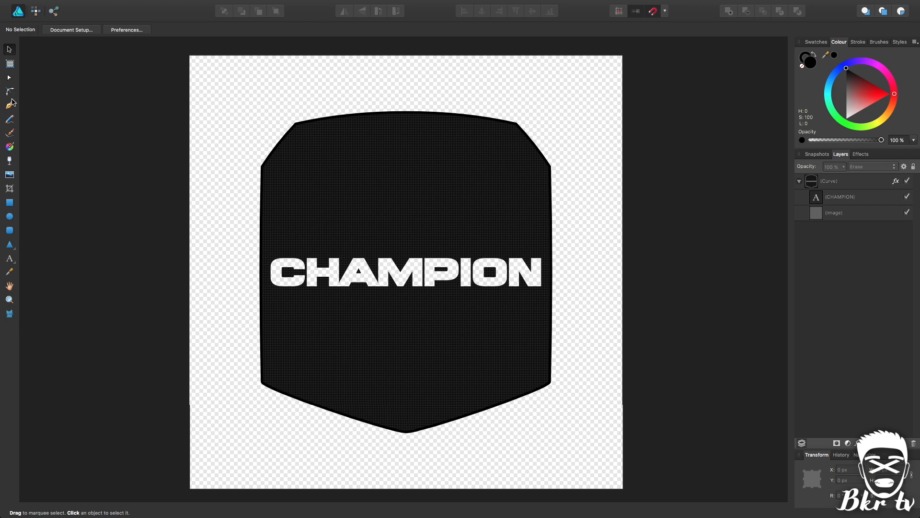
pyautogui.moveTo(11, 263)
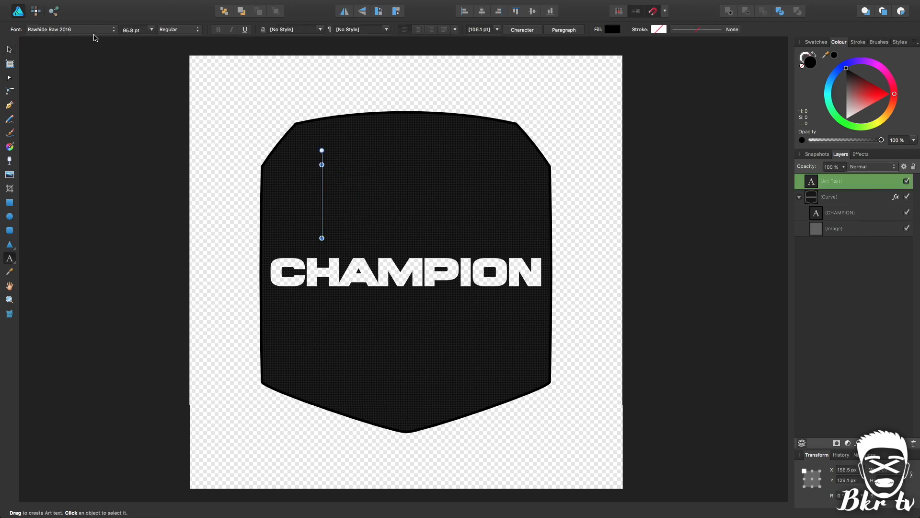
# Erase ornamental old-retro-labels dividers from the plate above and below CHAMPION
pyautogui.click(70, 30)
pyautogui.write('old retro labels tfb')
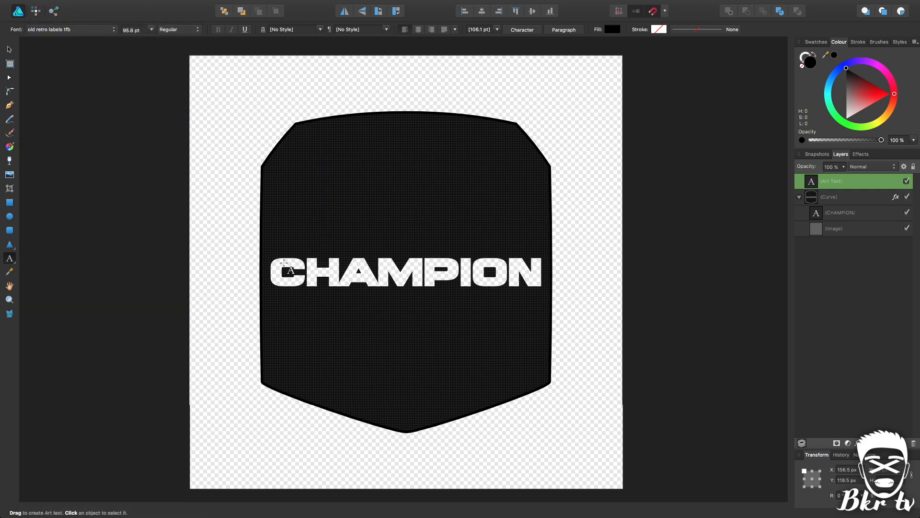
pyautogui.moveTo(322, 156); pyautogui.dragTo(399, 238)
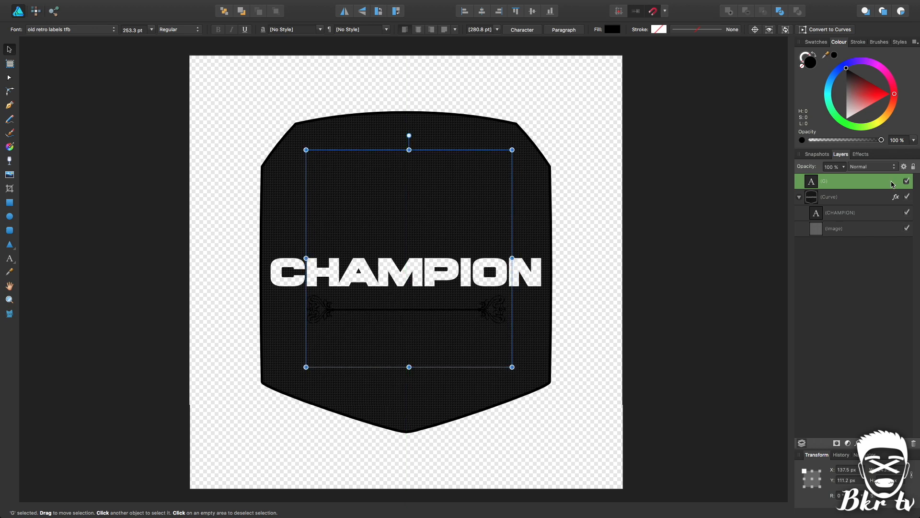
pyautogui.click(871, 166)
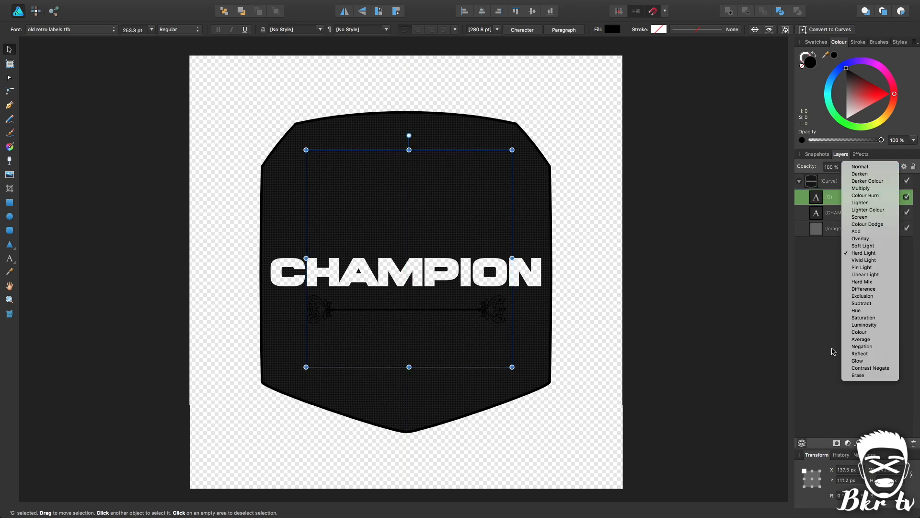
pyautogui.click(857, 375)
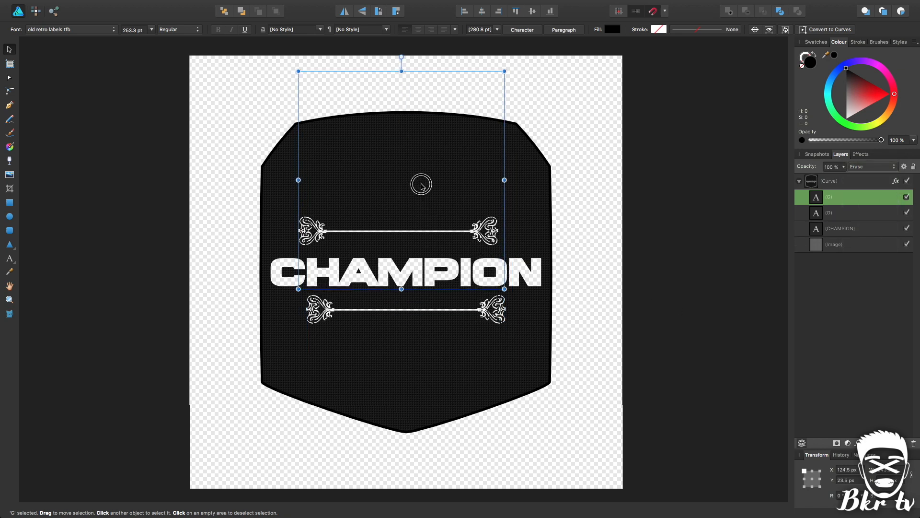
pyautogui.moveTo(421, 184); pyautogui.dragTo(426, 190)
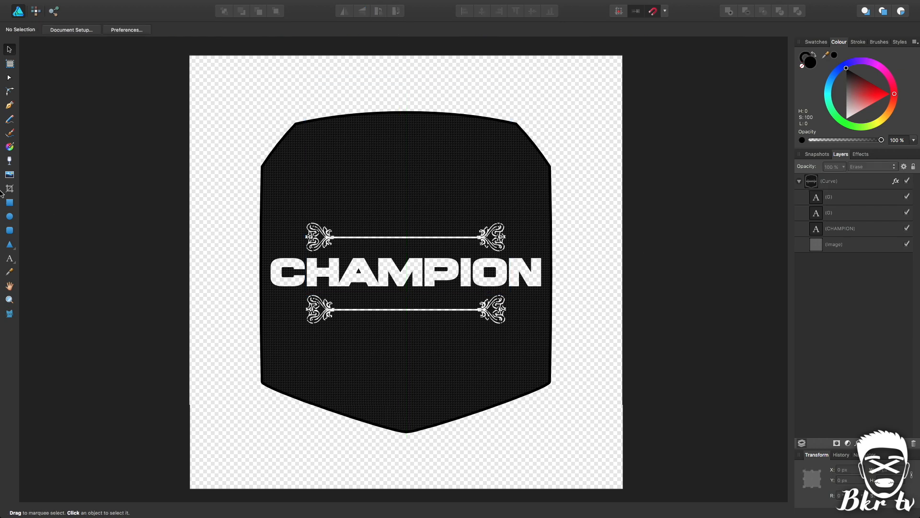
# Draw a triangle below the lower divider and set it to Erase through the plate
pyautogui.moveTo(410, 334); pyautogui.dragTo(466, 426)
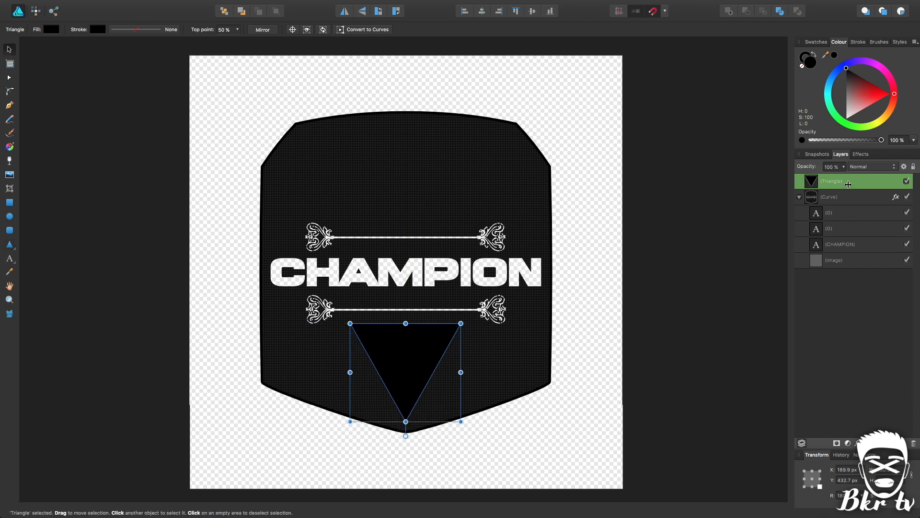
pyautogui.click(868, 166)
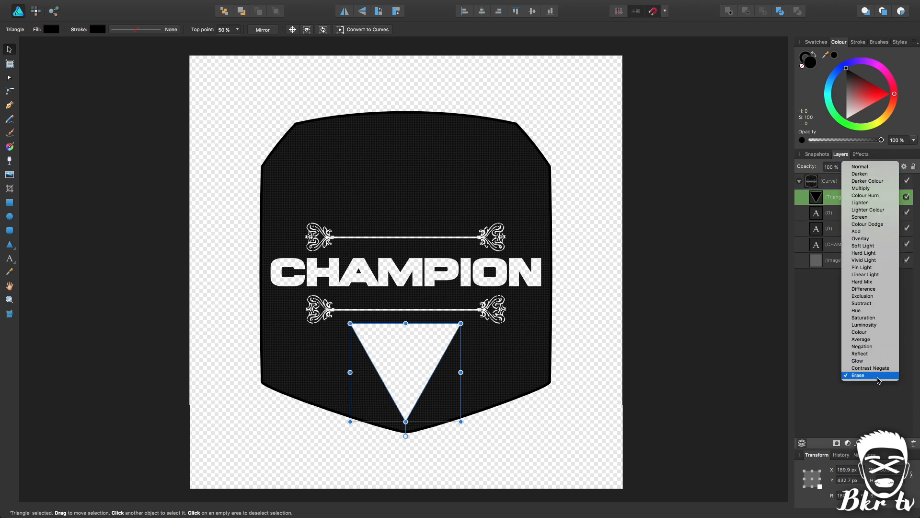
pyautogui.click(857, 374)
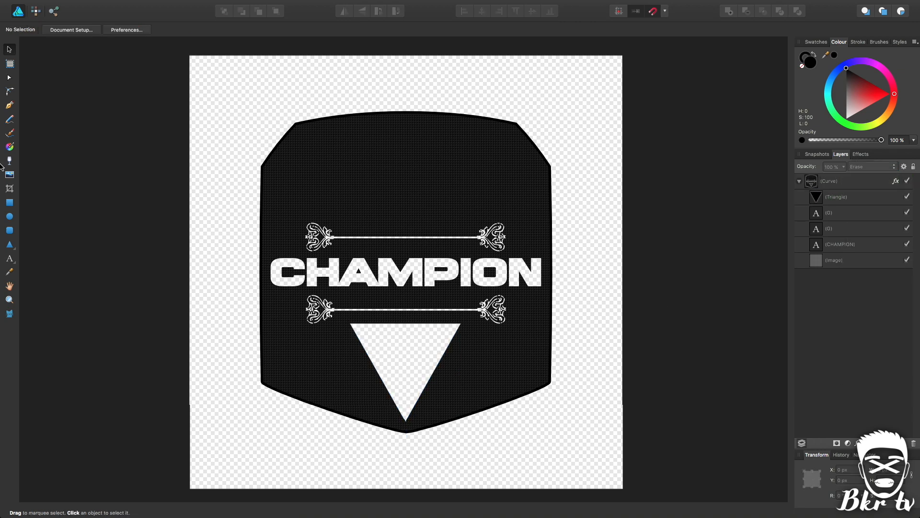
pyautogui.moveTo(9, 105)
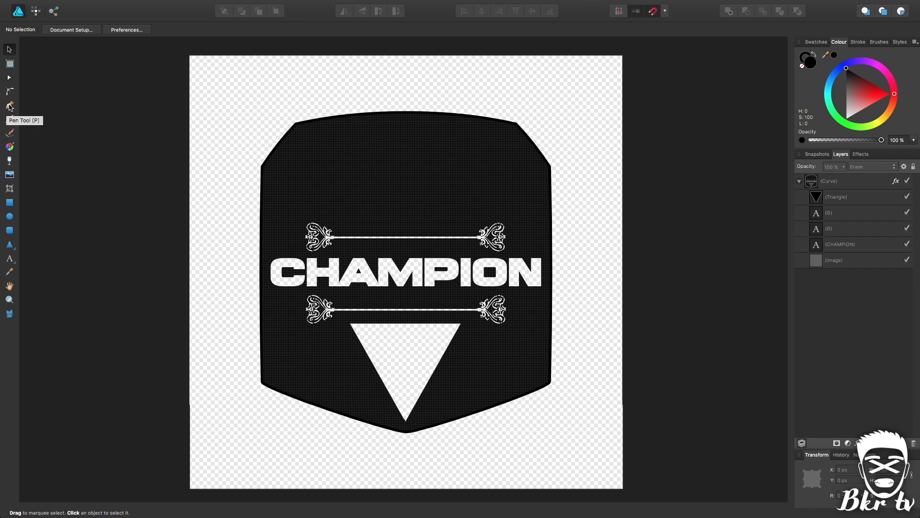
# Erase a freeform curved swoosh at the lower left and place its mirrored copy right of the triangle
pyautogui.click(10, 104)
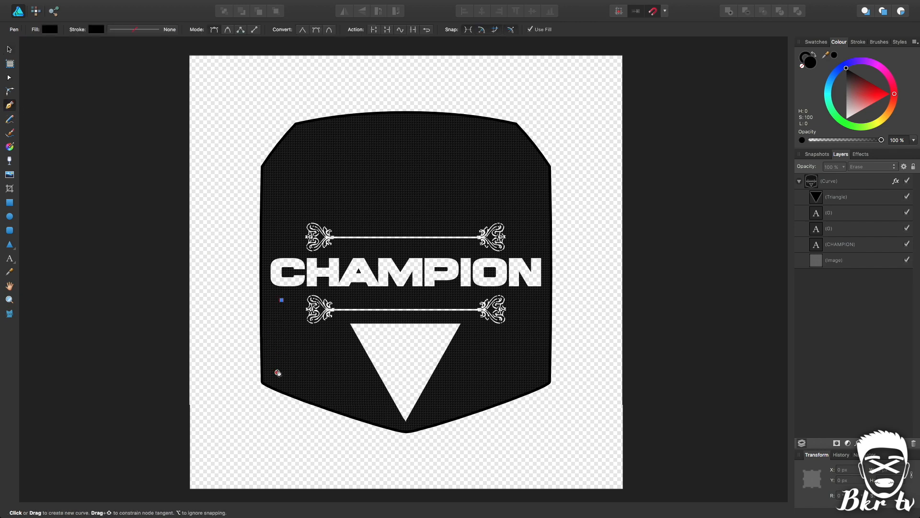
pyautogui.moveTo(280, 300); pyautogui.dragTo(381, 416)
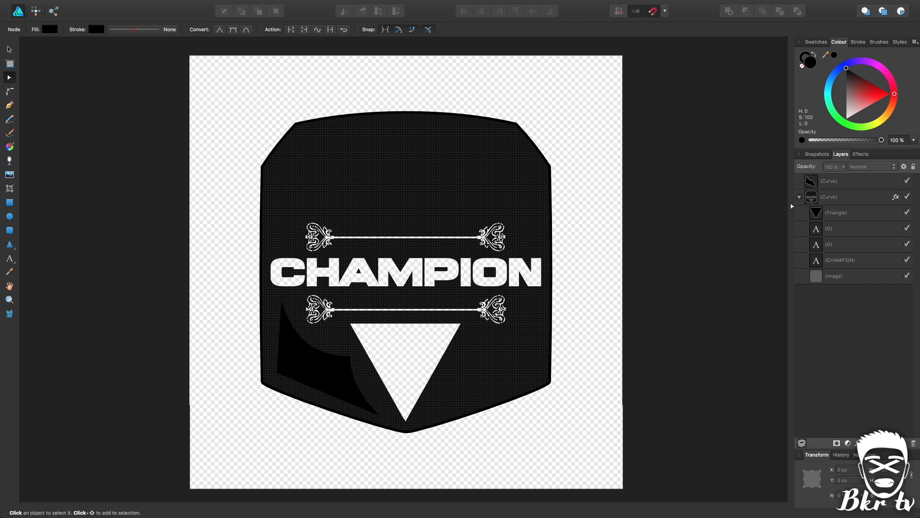
pyautogui.click(851, 181)
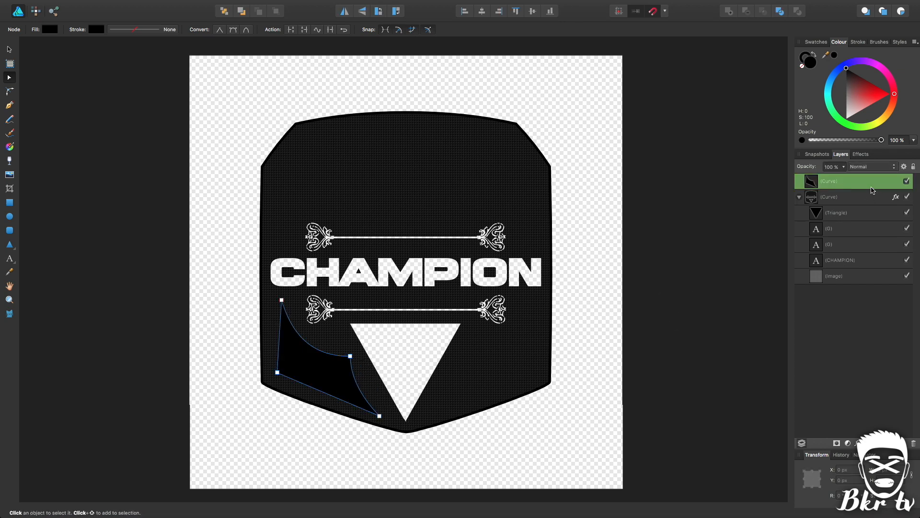
pyautogui.click(869, 166)
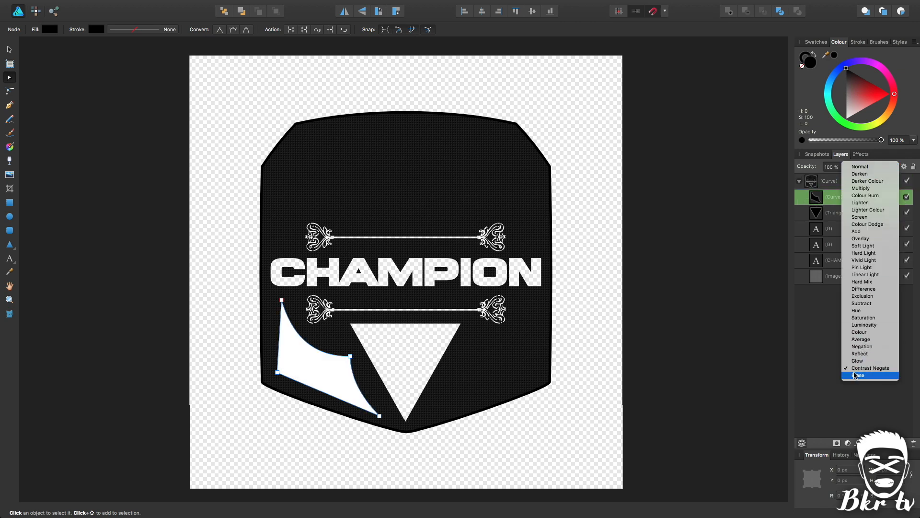
pyautogui.click(858, 375)
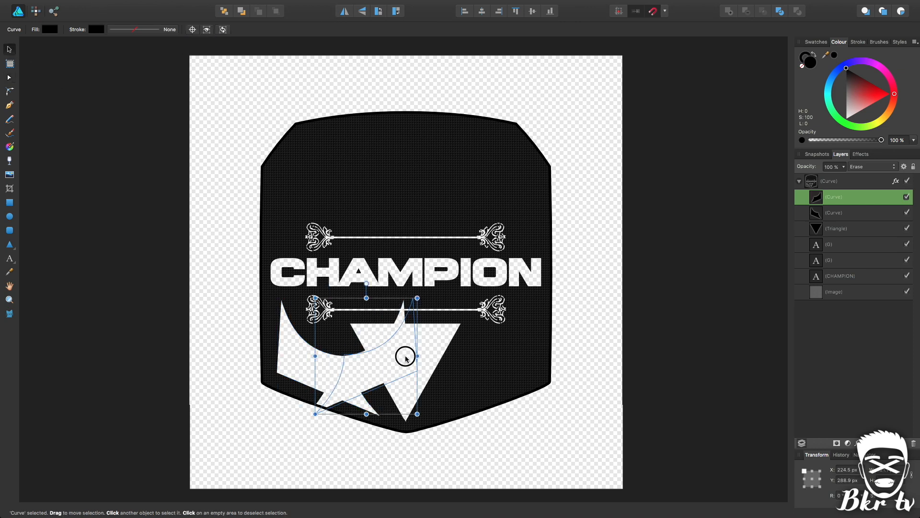
pyautogui.moveTo(404, 358); pyautogui.dragTo(503, 358)
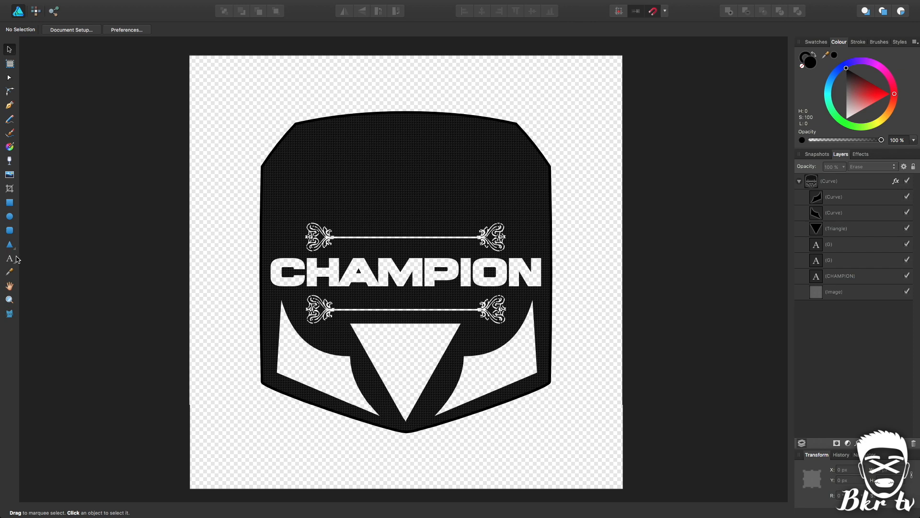
# Insert a Globe-icons glyph as art text, enlarge it and centre it above the top ornament
pyautogui.click(8, 259)
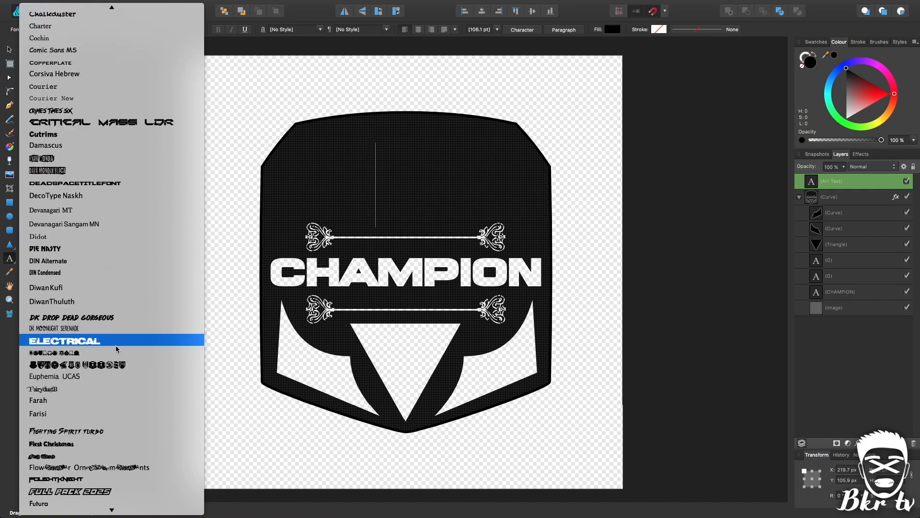
pyautogui.scroll(-3)
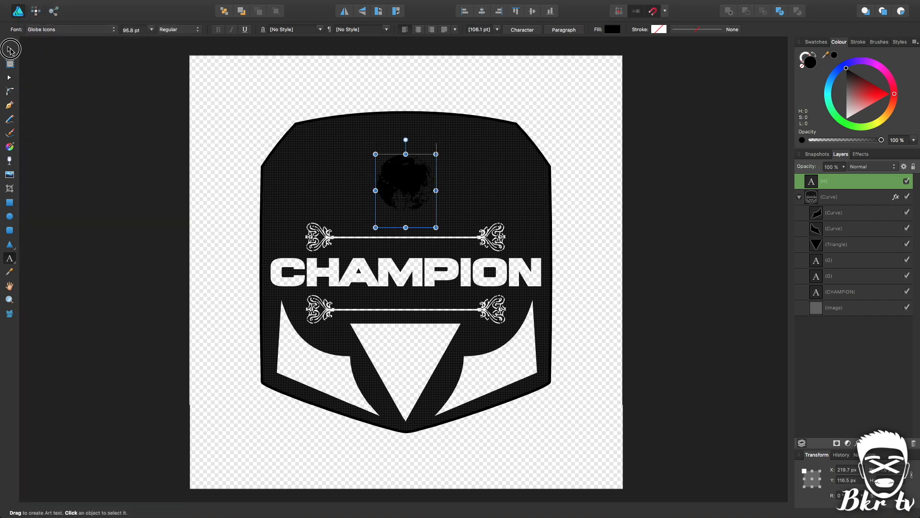
pyautogui.moveTo(404, 153); pyautogui.dragTo(431, 80)
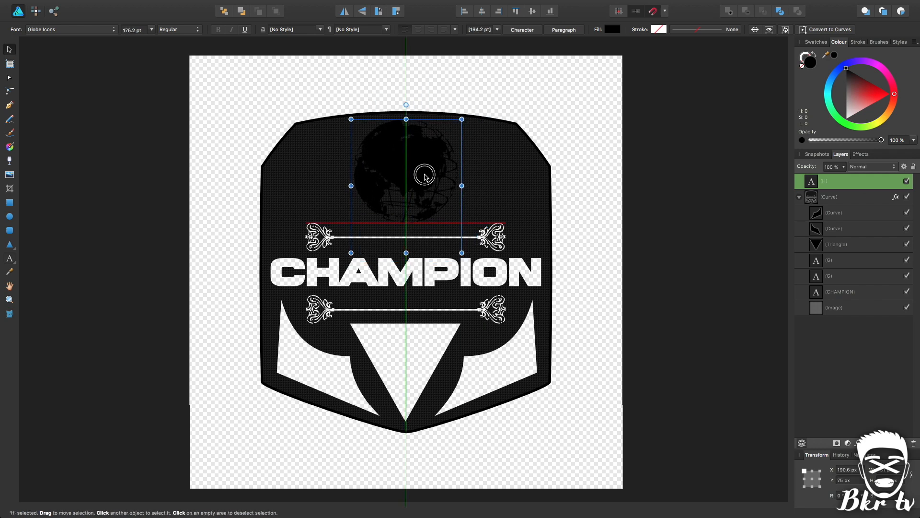
pyautogui.moveTo(425, 176); pyautogui.dragTo(411, 191)
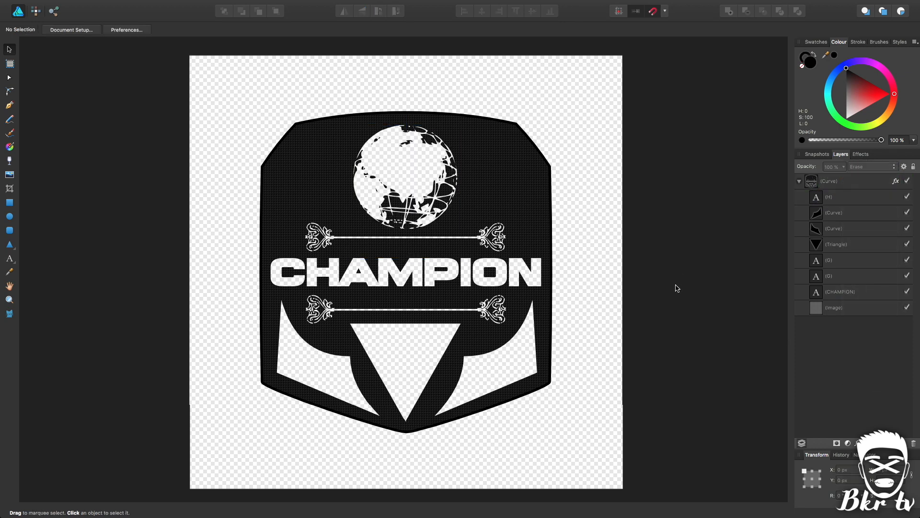
# Draw a Pen curve beside the globe and position its flipped copy on the other side
pyautogui.click(9, 105)
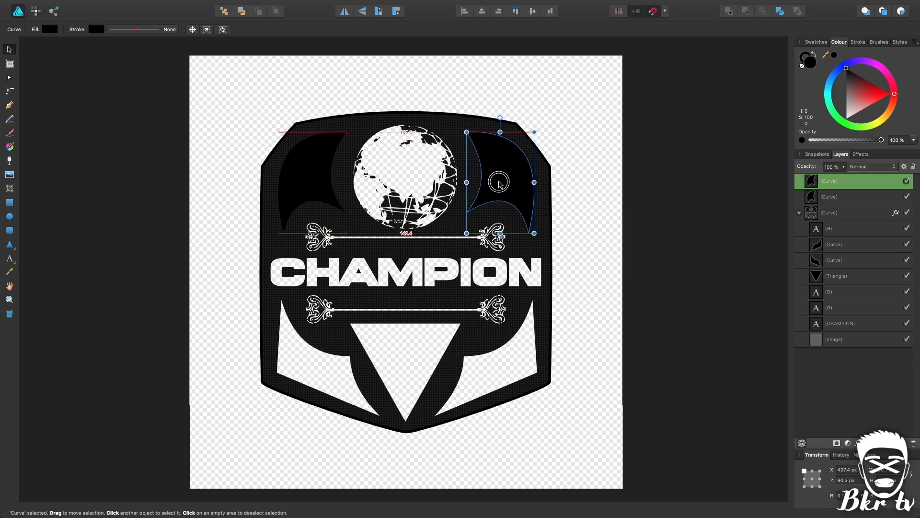
pyautogui.click(587, 199)
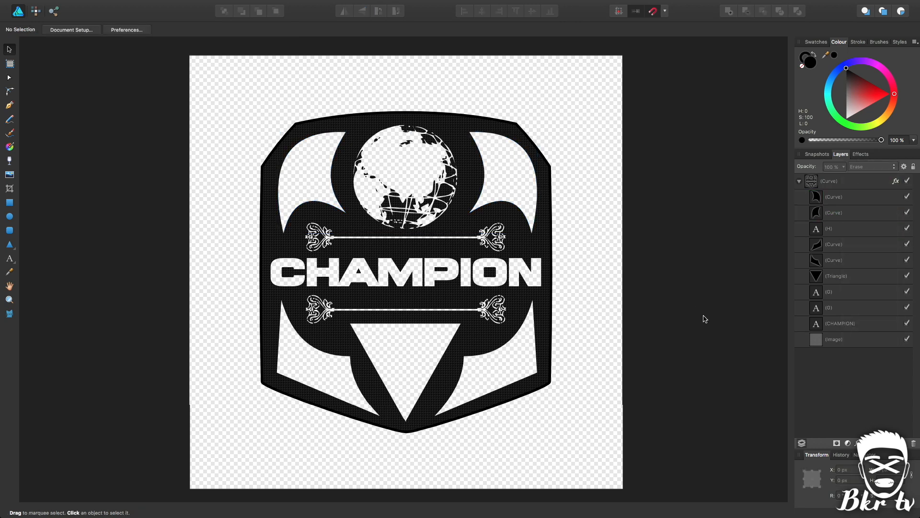
pyautogui.moveTo(721, 293)
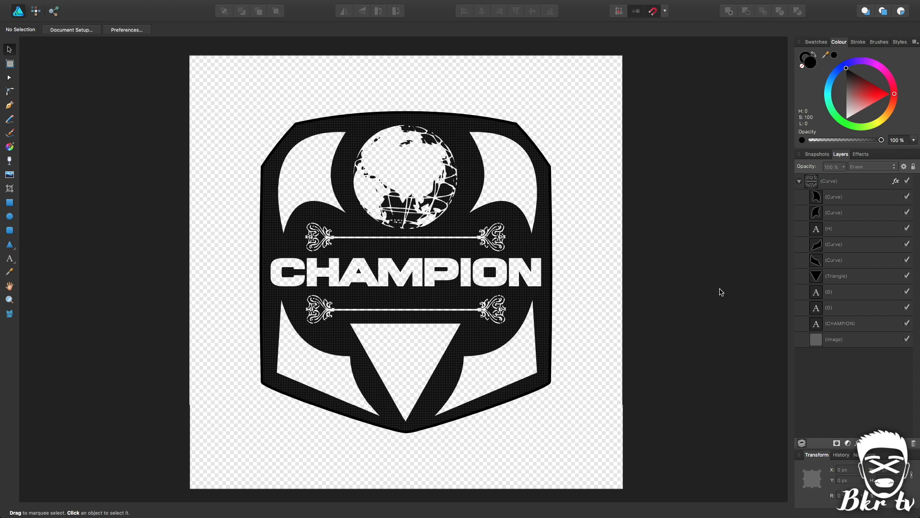
pyautogui.moveTo(676, 240)
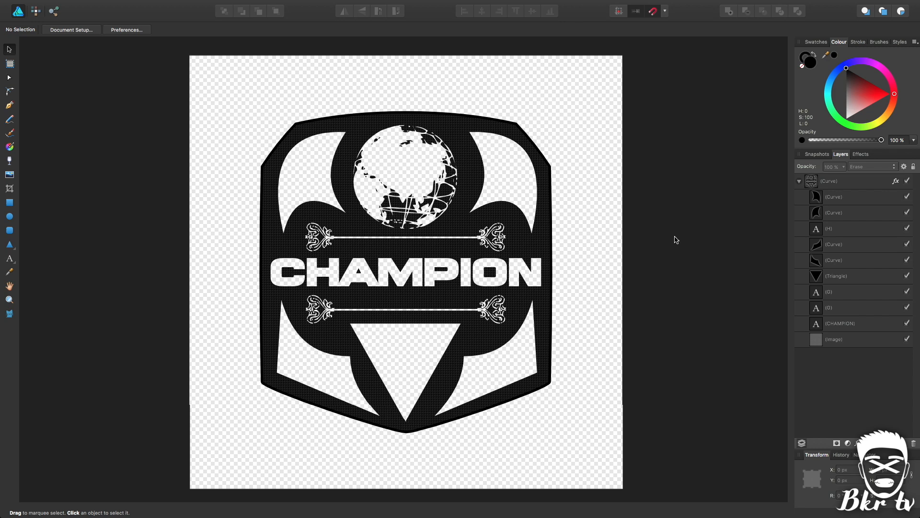
# Enable Bevel/Emboss on the plate group and change its bevel style
pyautogui.click(830, 181)
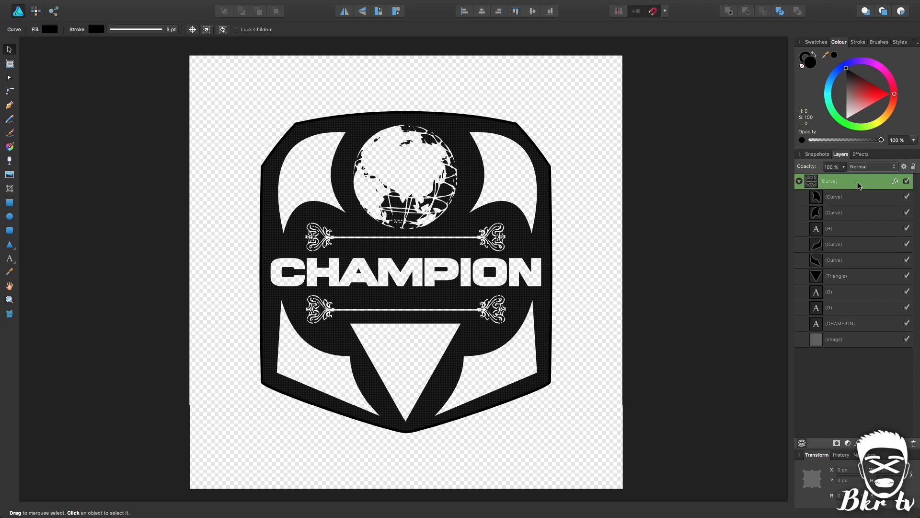
pyautogui.click(860, 153)
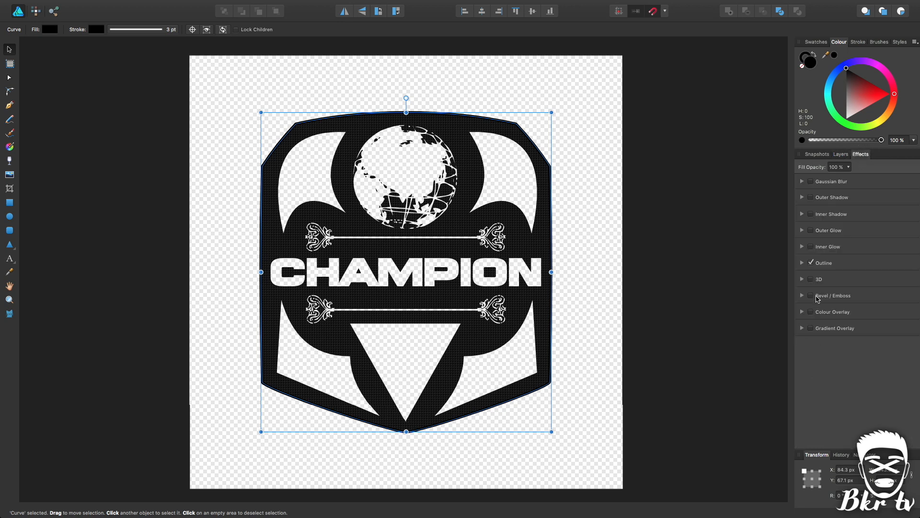
pyautogui.click(811, 295)
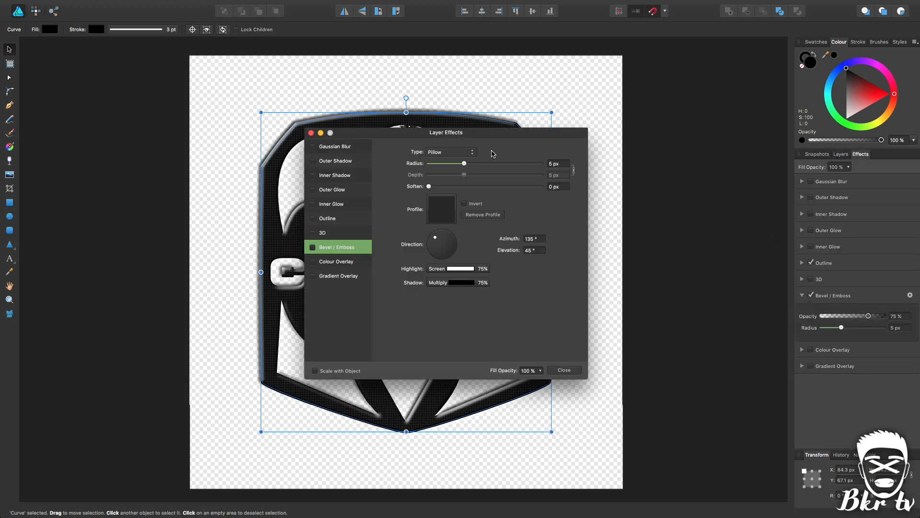
pyautogui.click(451, 152)
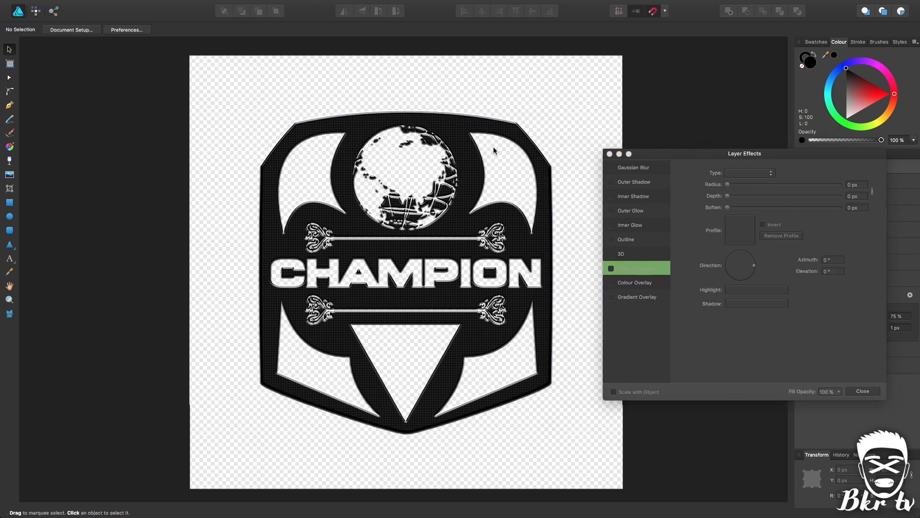
pyautogui.moveTo(470, 211)
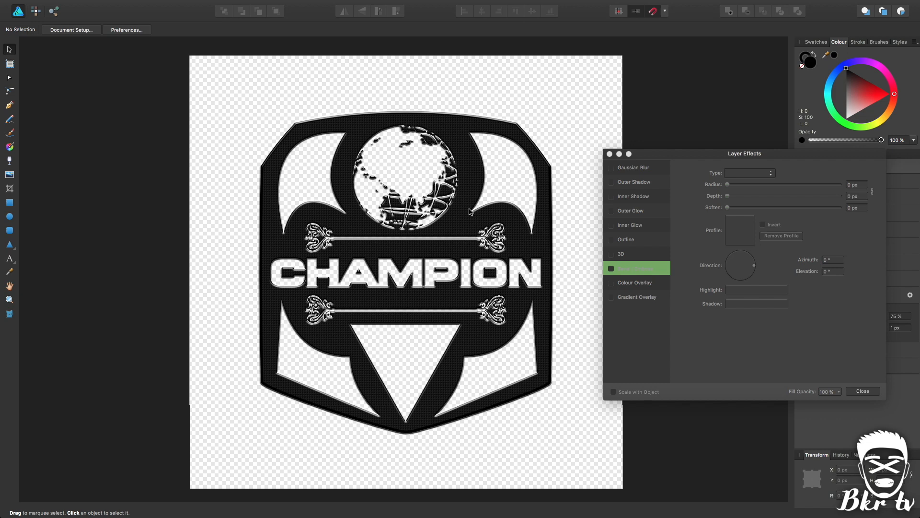
pyautogui.moveTo(329, 143)
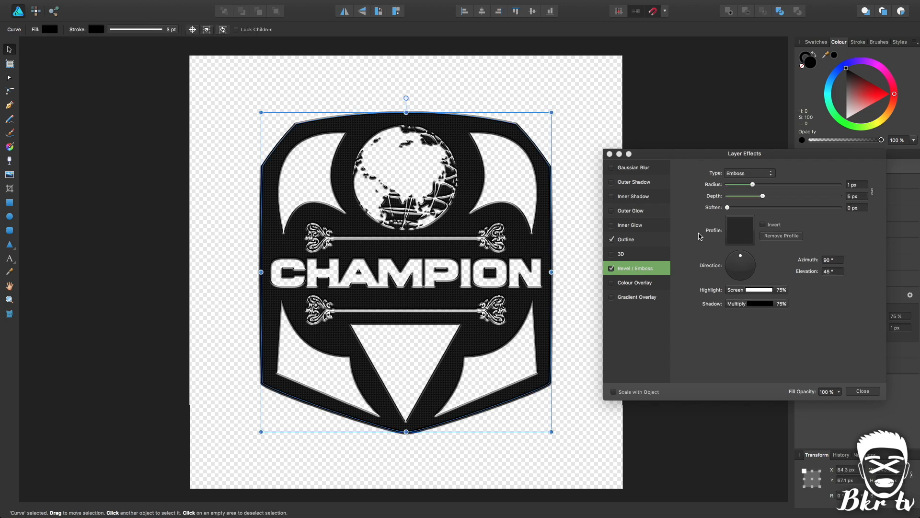
pyautogui.moveTo(765, 226)
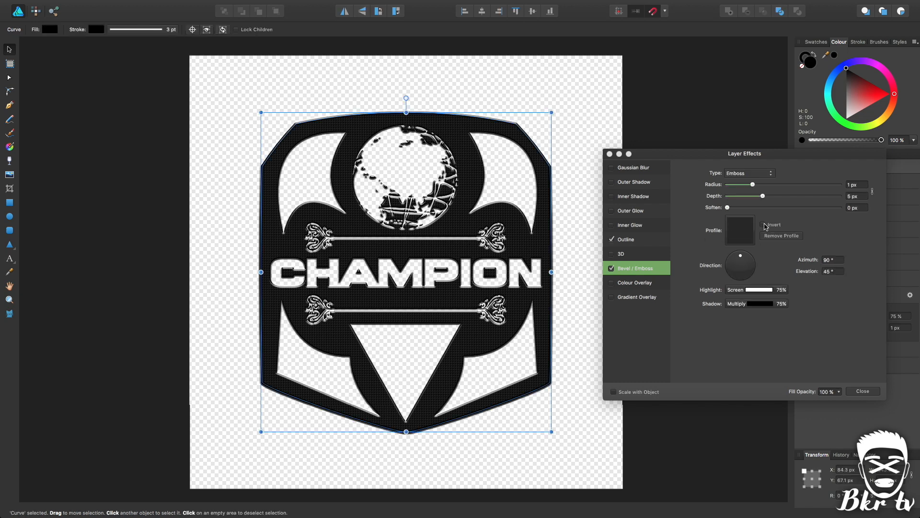
# Deselect the plate to preview the 1 px radius, 5 px depth emboss
pyautogui.click(764, 225)
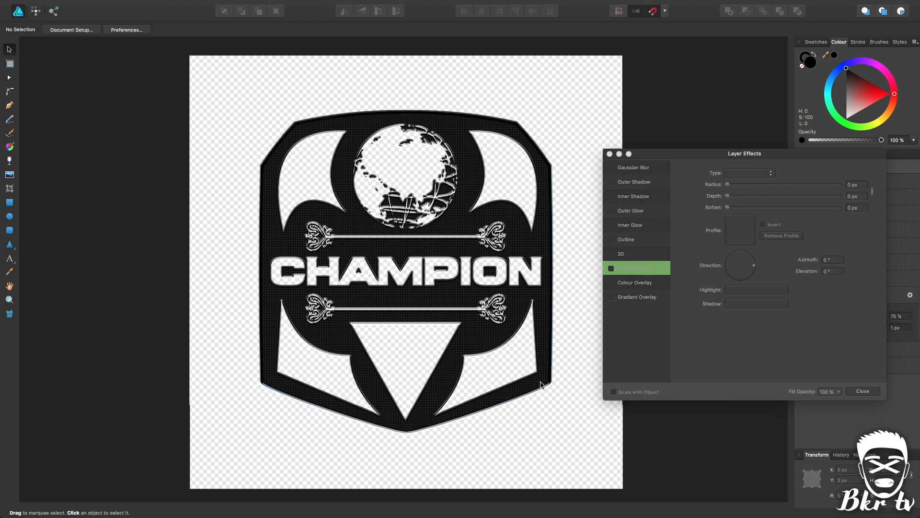
pyautogui.moveTo(545, 182)
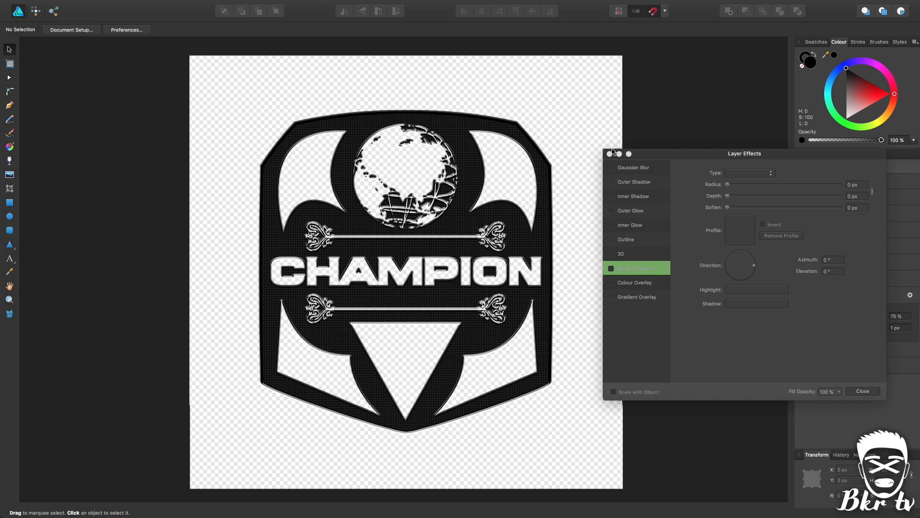
# Confirm the Layer Effects dialog and return to the Layers panel
pyautogui.click(862, 391)
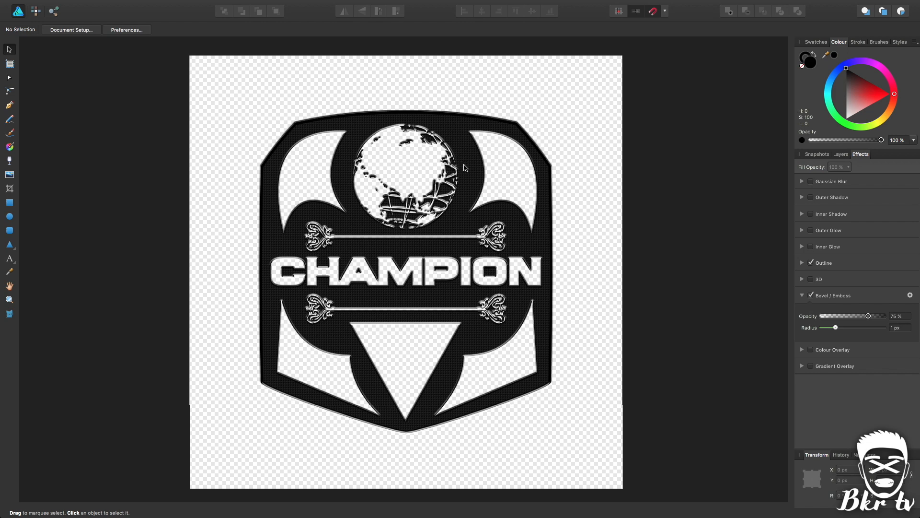
pyautogui.moveTo(725, 157)
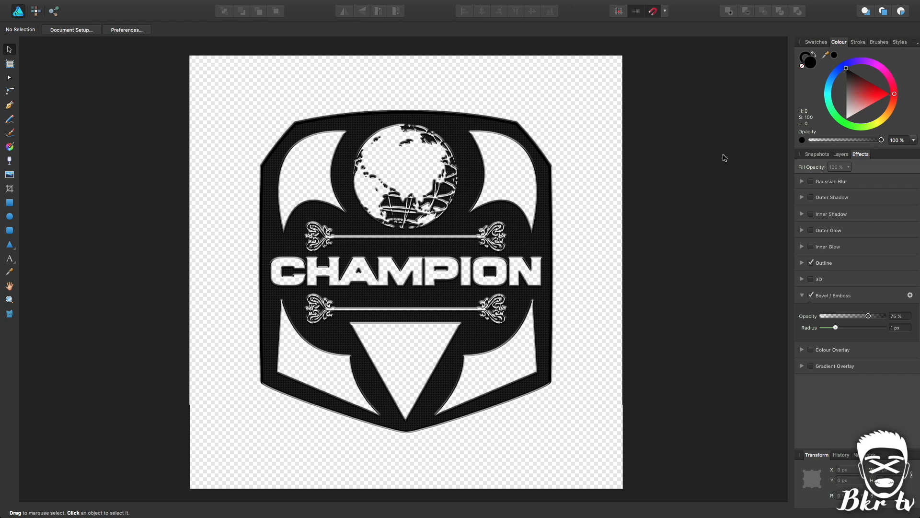
pyautogui.click(841, 153)
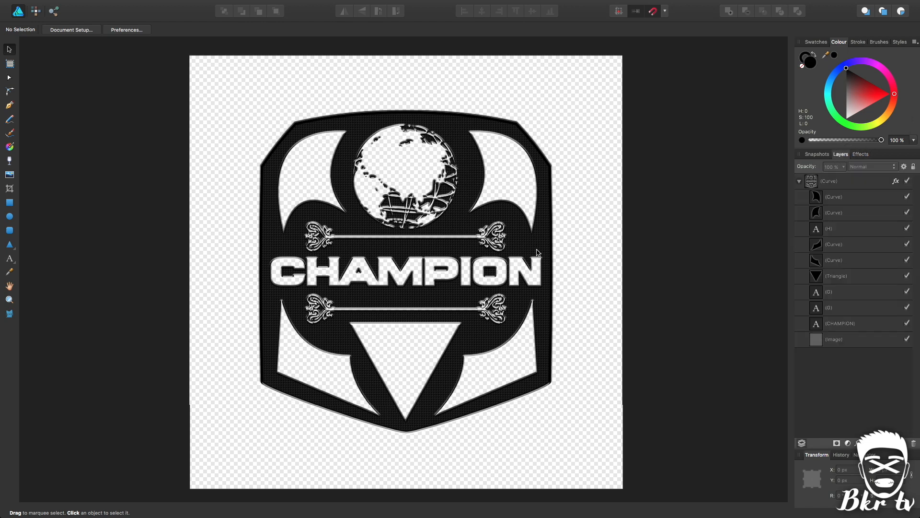
pyautogui.moveTo(539, 253)
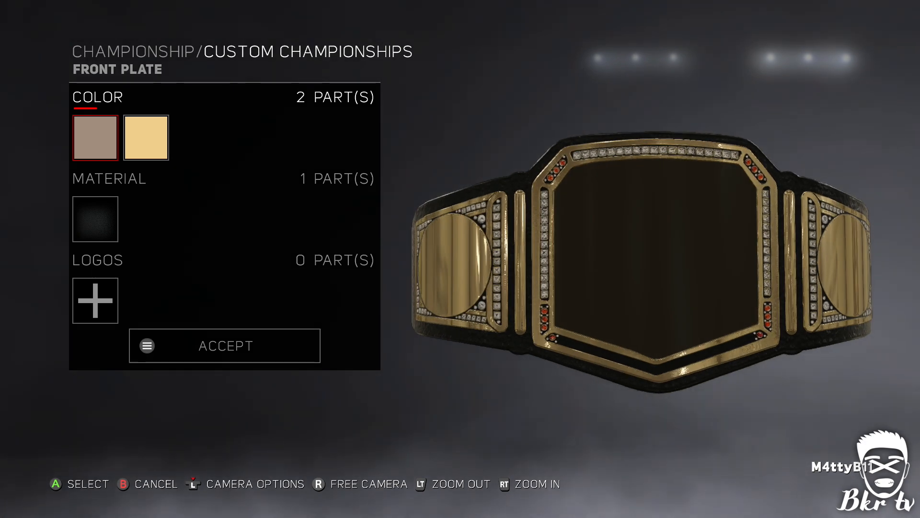
# Add a gold relief logo from the Relief category covering the belt's front plate
pyautogui.click(95, 300)
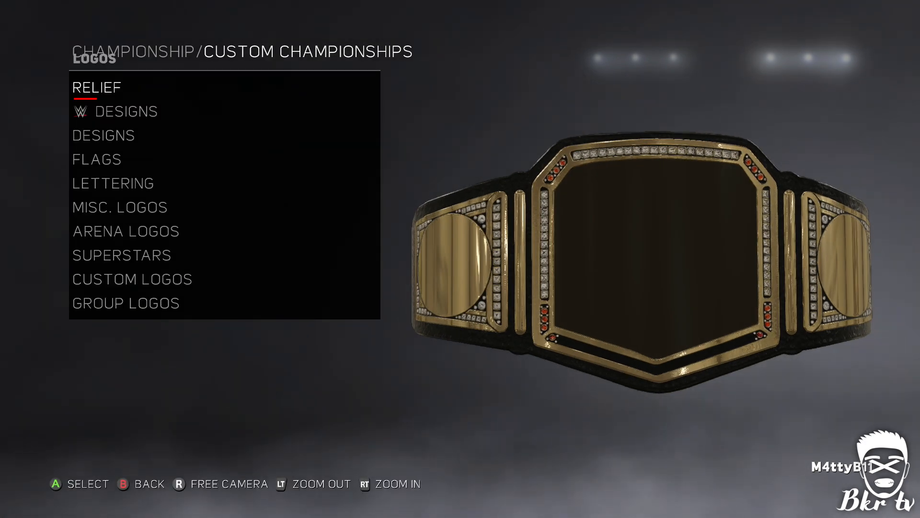
pyautogui.click(96, 87)
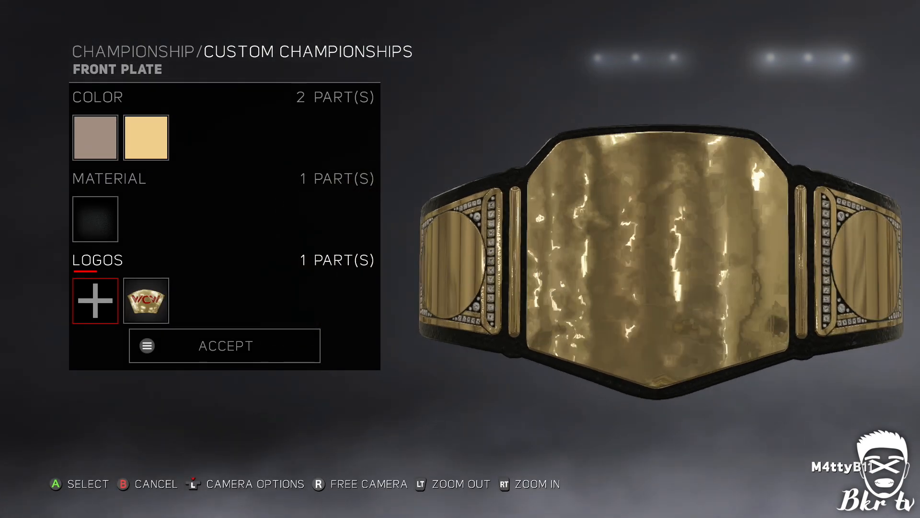
# Add the uploaded custom CHAMPION design as a second logo over the gold plate
pyautogui.click(95, 300)
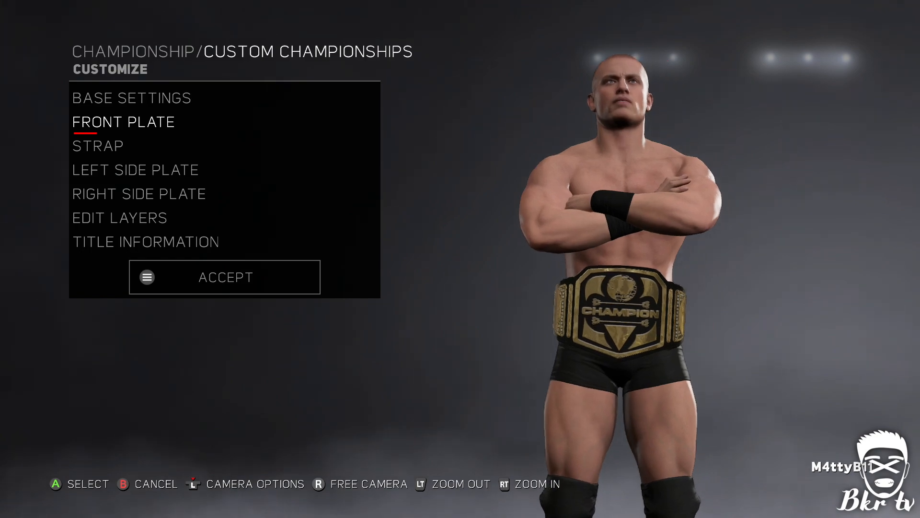
pyautogui.click(124, 122)
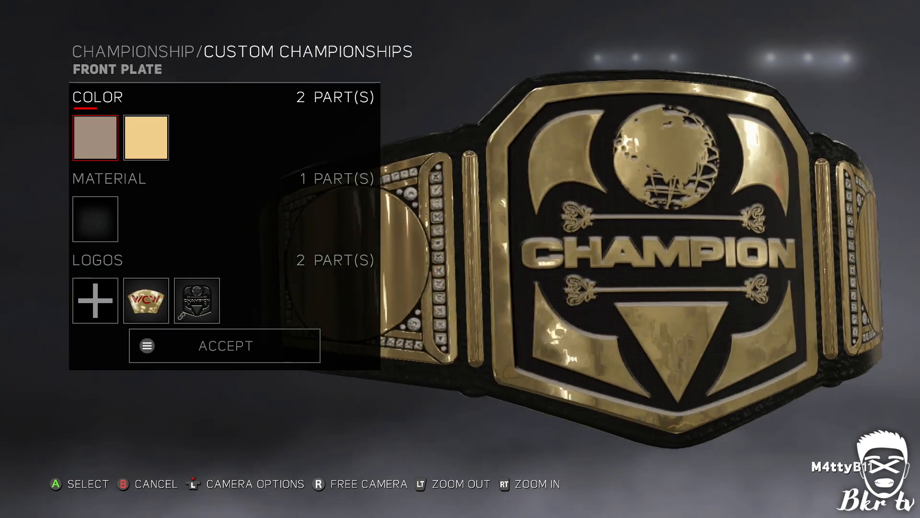